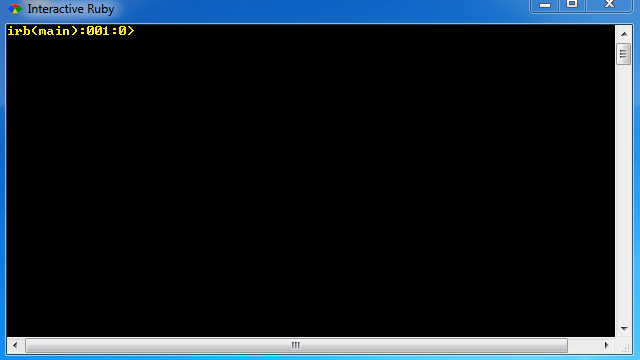
{"action": "mouse_move", "coordinate": [272, 104]}
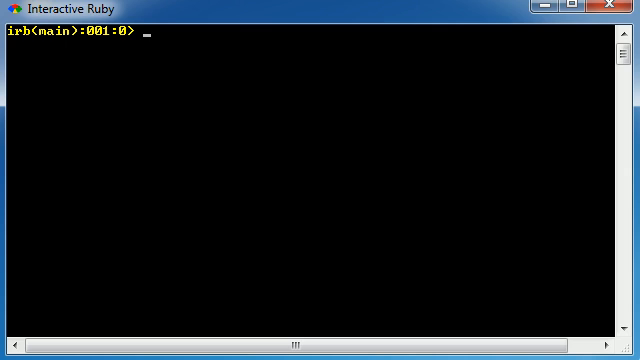
Enter the opening line "class Animal" so irb awaits the class body.
{"action": "type", "text": "class"}
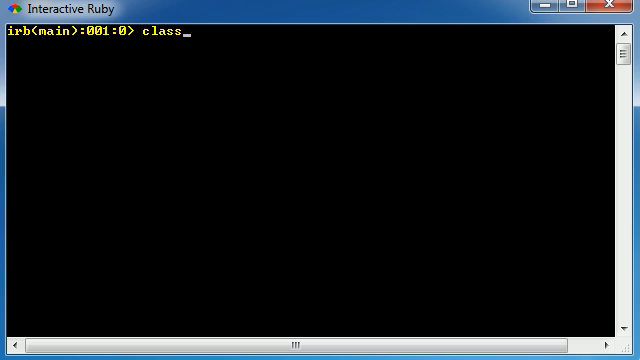
{"action": "type", "text": "\" \""}
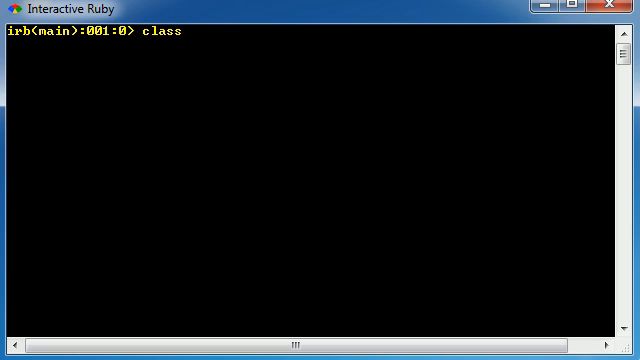
{"action": "type", "text": "Animal"}
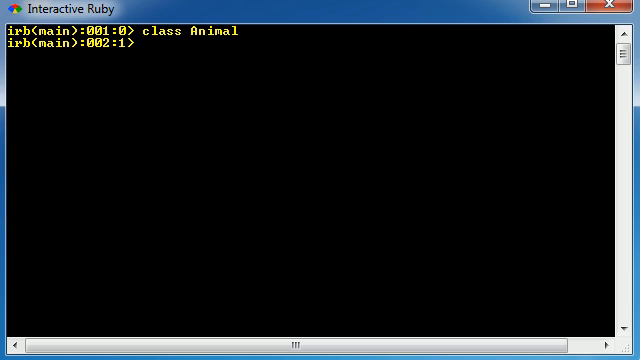
Add the line "attr_accessor :name, :age, :trait" inside the class body.
{"action": "type", "text": "attr_"}
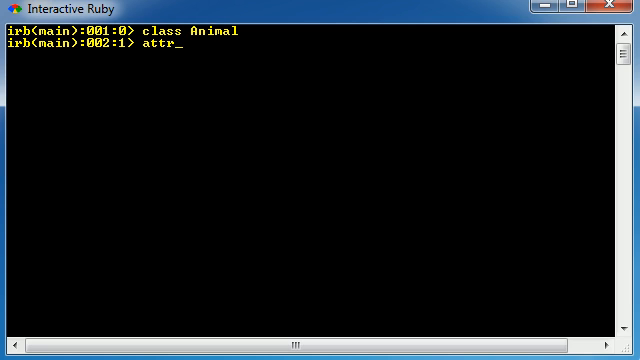
{"action": "type", "text": "acce"}
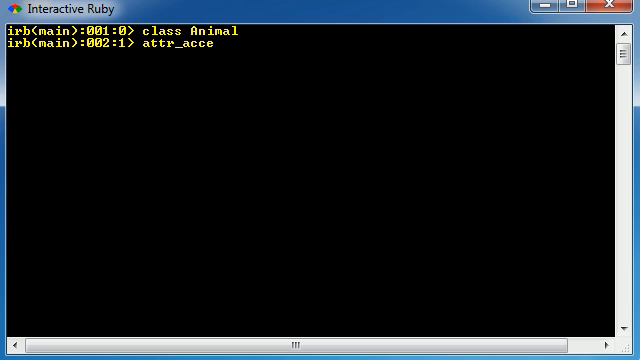
{"action": "type", "text": "ssor"}
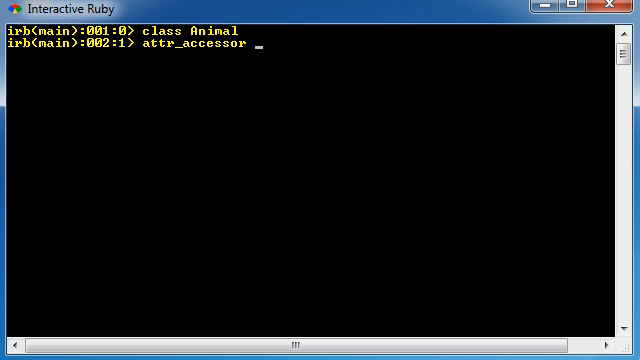
{"action": "type", "text": ":"}
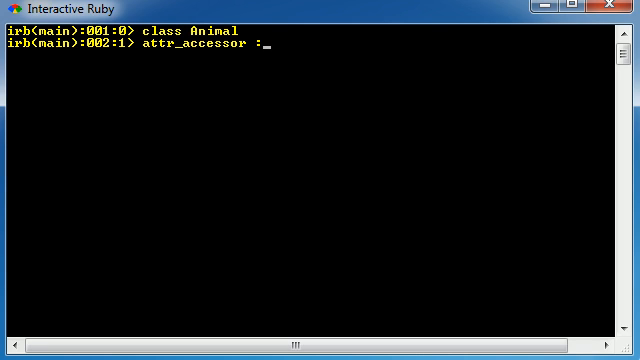
{"action": "type", "text": "name"}
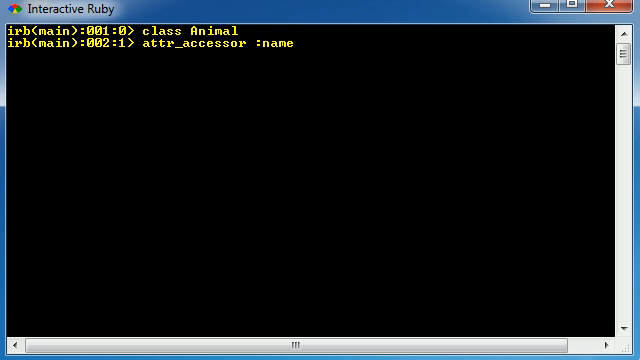
{"action": "mouse_move", "coordinate": [300, 44]}
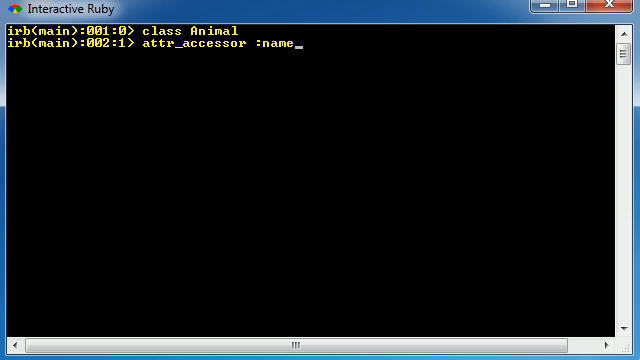
{"action": "type", "text": ","}
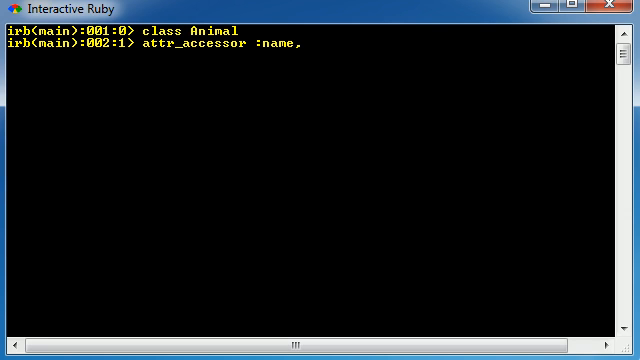
{"action": "type", "text": ":age,"}
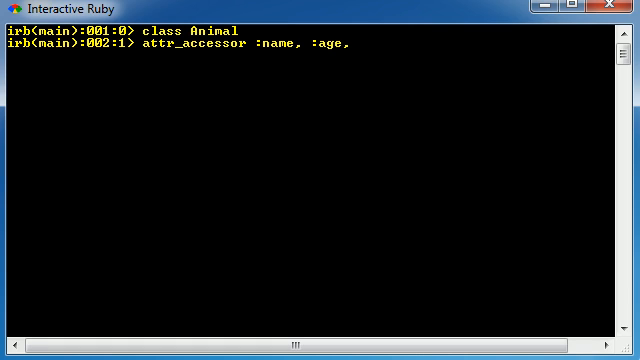
{"action": "type", "text": ":trait"}
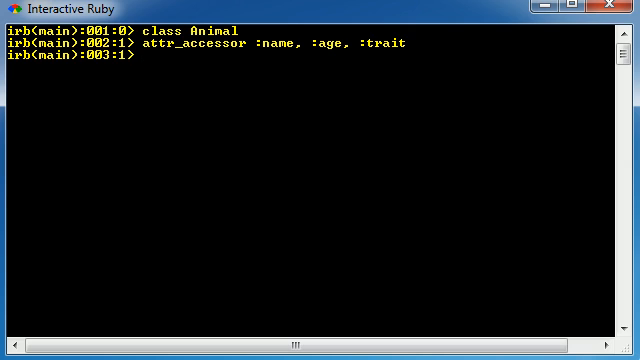
Close the class with "end", which returns nil at the top-level prompt.
{"action": "type", "text": "end"}
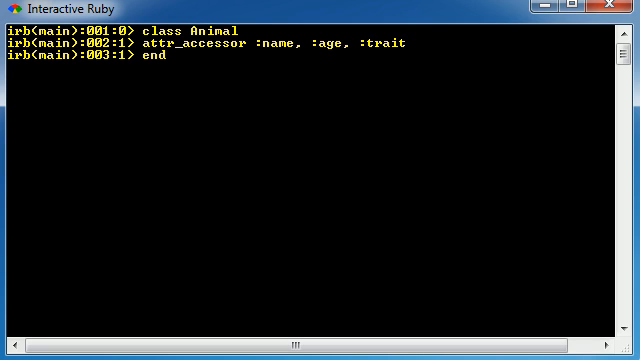
{"action": "key", "text": "enter"}
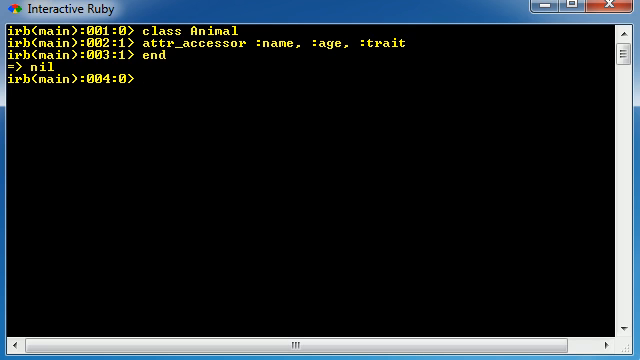
{"action": "mouse_move", "coordinate": [164, 82]}
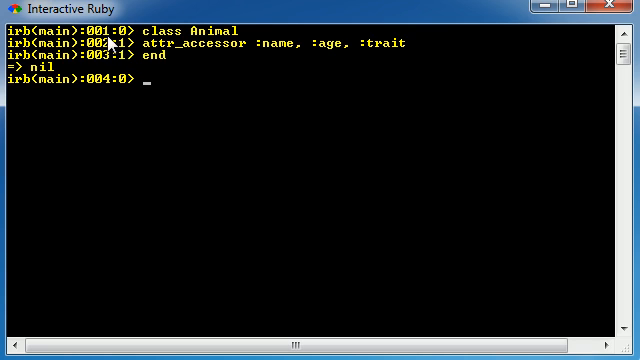
{"action": "mouse_move", "coordinate": [110, 62]}
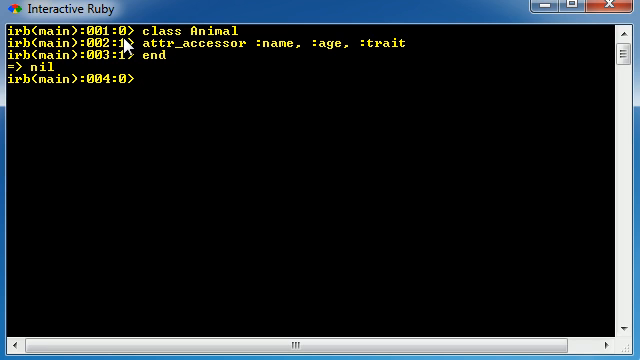
{"action": "mouse_move", "coordinate": [128, 62]}
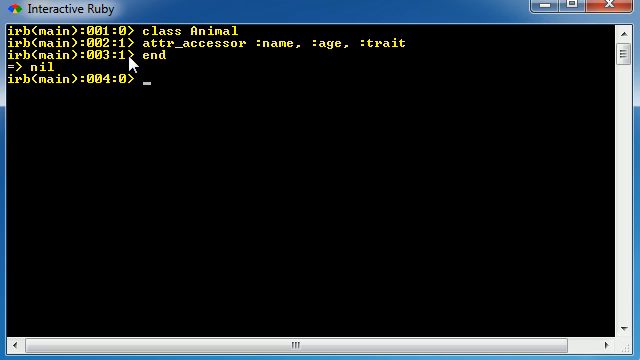
{"action": "mouse_move", "coordinate": [130, 60]}
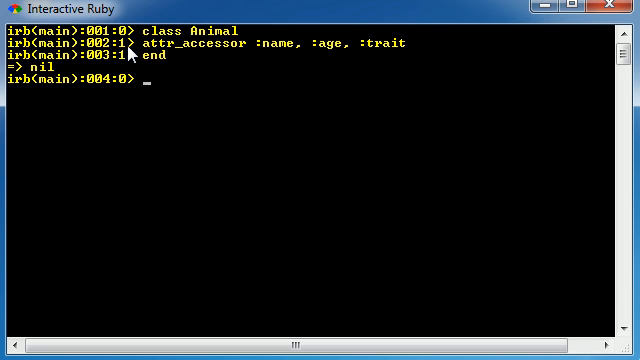
{"action": "mouse_move", "coordinate": [128, 56]}
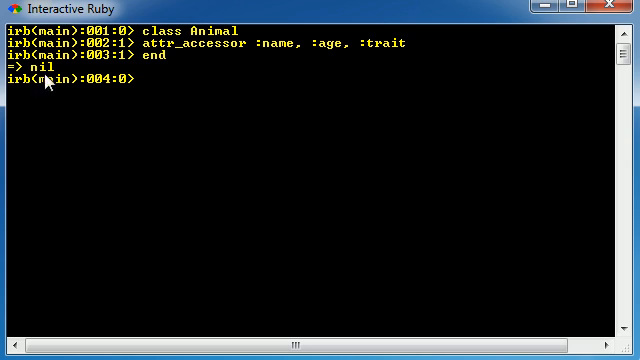
{"action": "mouse_move", "coordinate": [170, 52]}
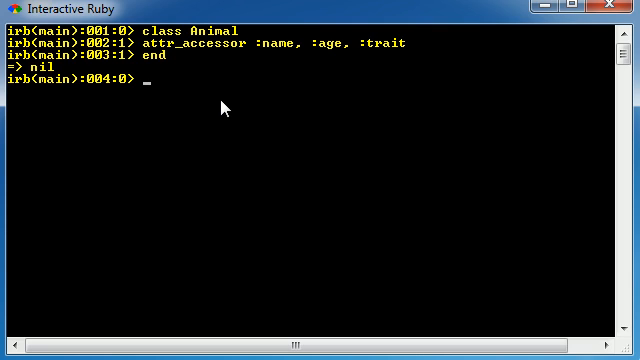
{"action": "mouse_move", "coordinate": [222, 108]}
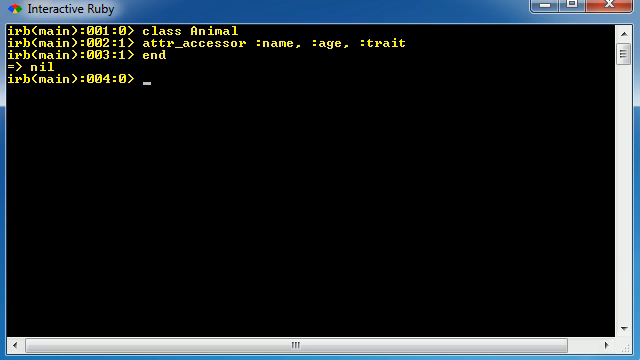